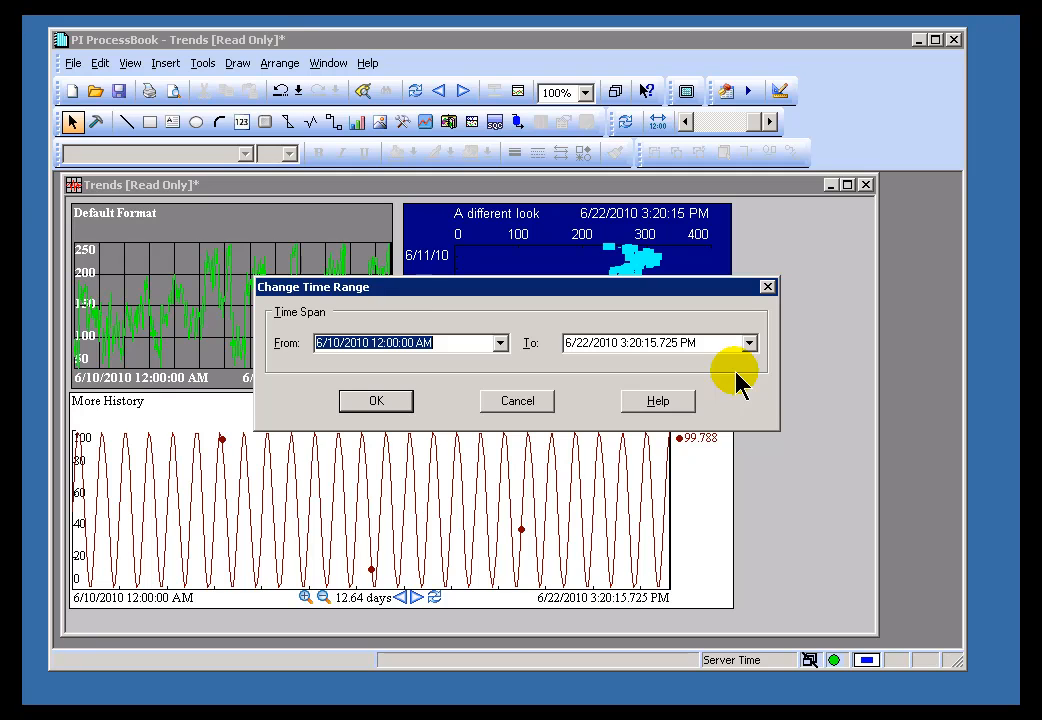
Set the time range From y+7h To t+7h so trends run yesterday 7 AM to today 7 AM
{"action": "type", "text": "y+"}
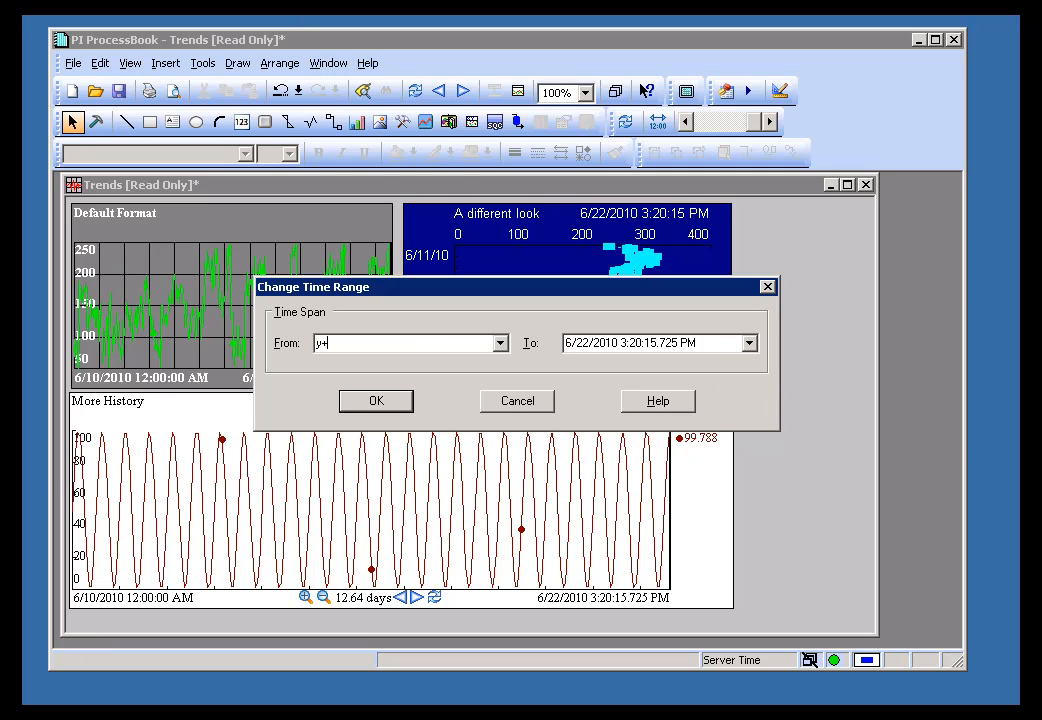
{"action": "type", "text": "7h"}
{"action": "left_click", "coordinate": [660, 342]}
{"action": "type", "text": "t"}
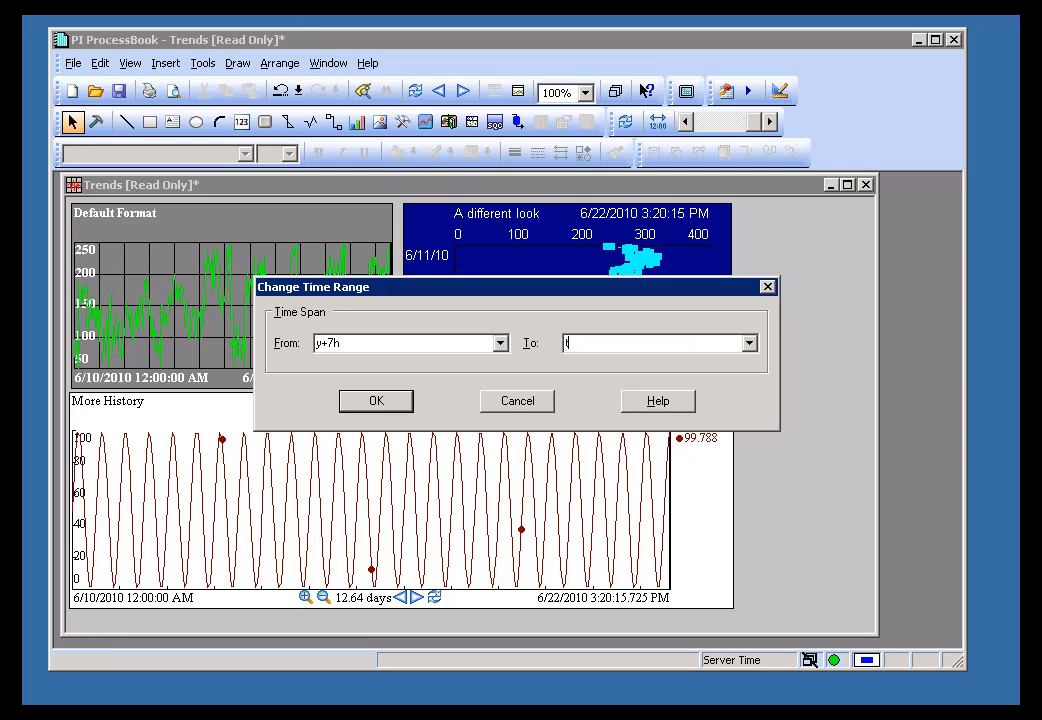
{"action": "type", "text": "+7h"}
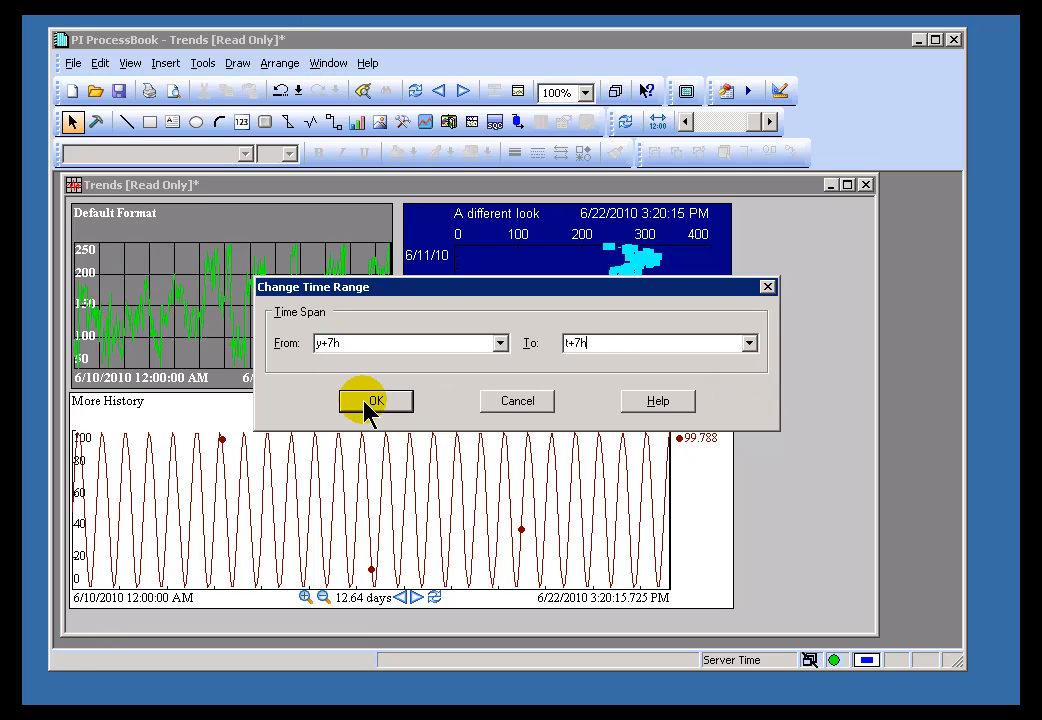
{"action": "left_click", "coordinate": [376, 400]}
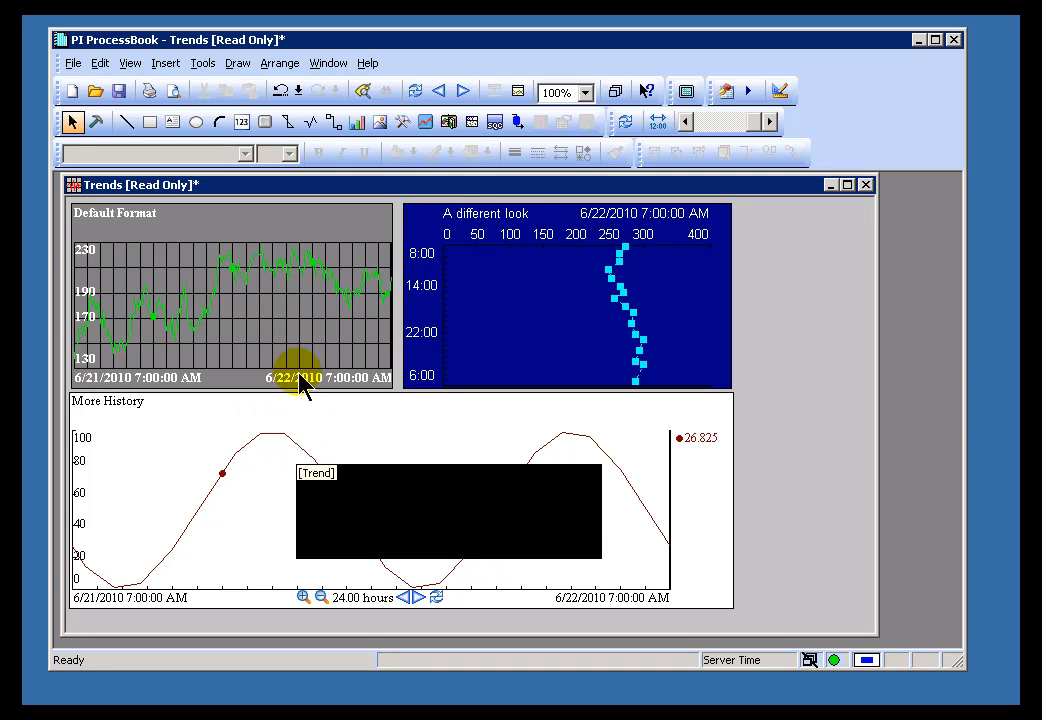
{"action": "mouse_move", "coordinate": [816, 308]}
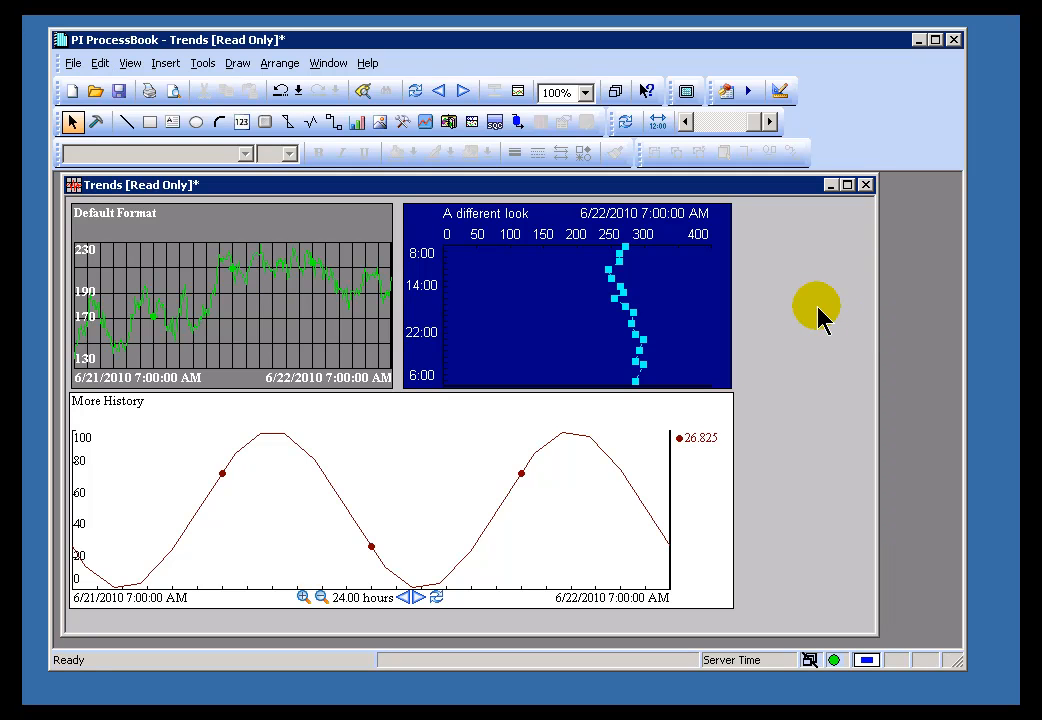
{"action": "mouse_move", "coordinate": [824, 322]}
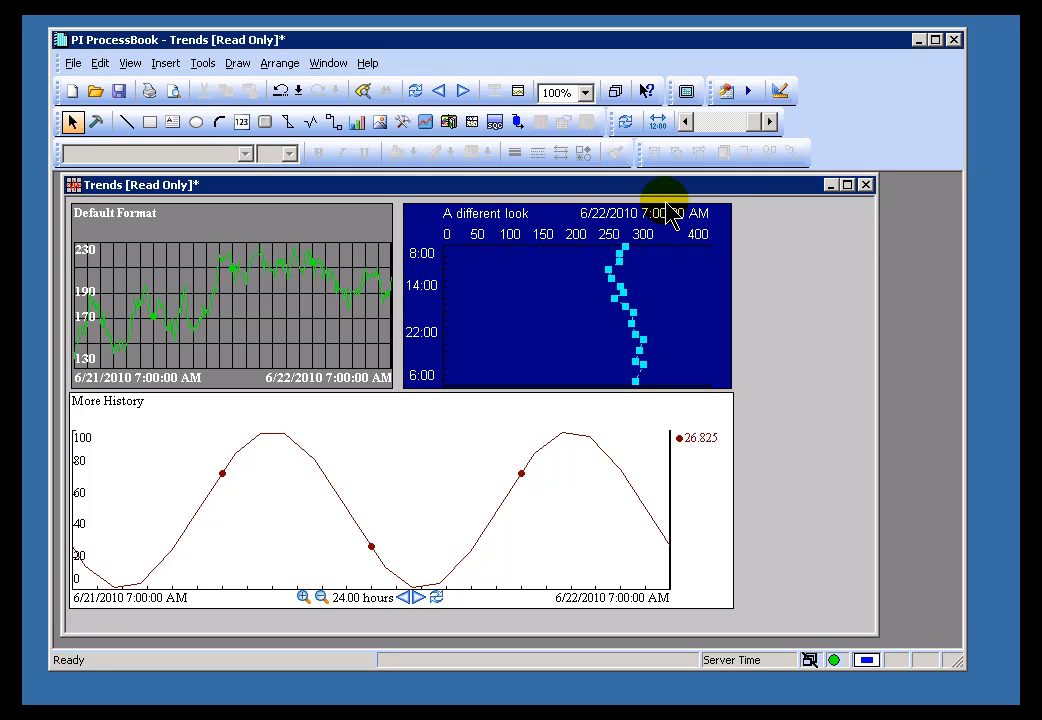
{"action": "mouse_move", "coordinate": [722, 196]}
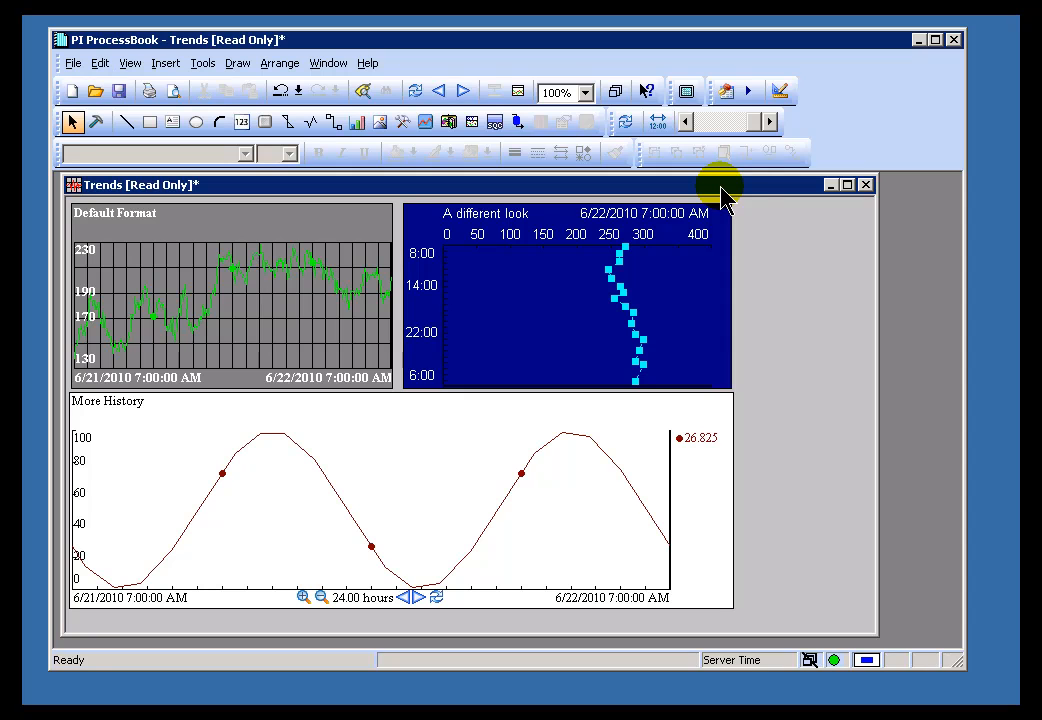
{"action": "mouse_move", "coordinate": [656, 120]}
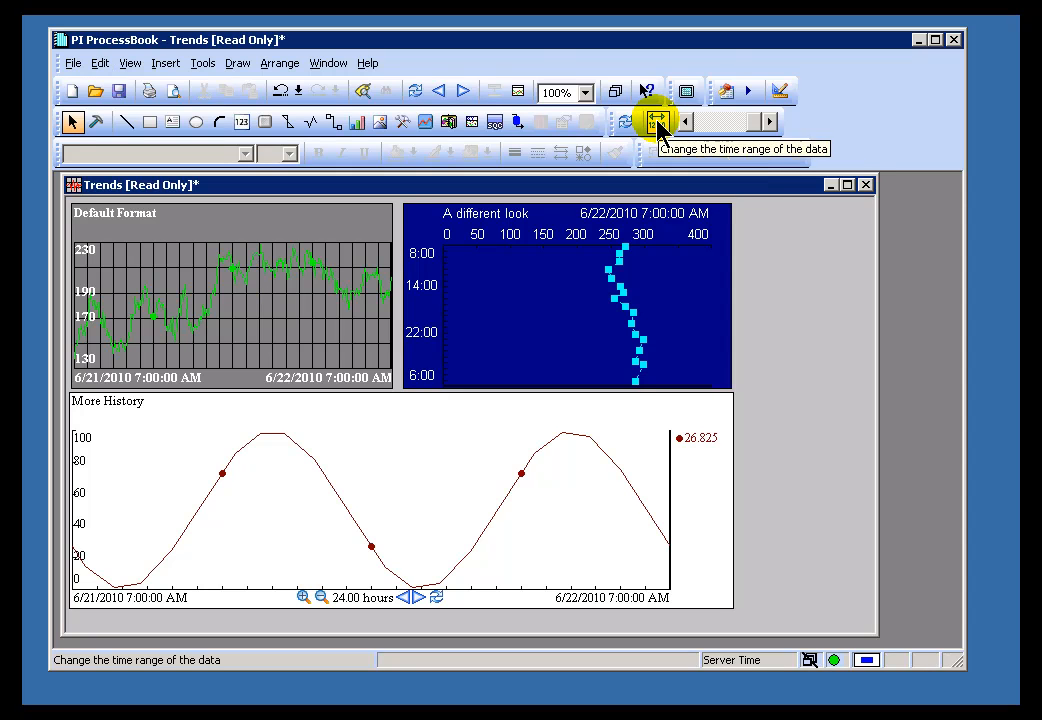
Set the time range From *-3w To * so trends cover the last three weeks
{"action": "left_click", "coordinate": [656, 120]}
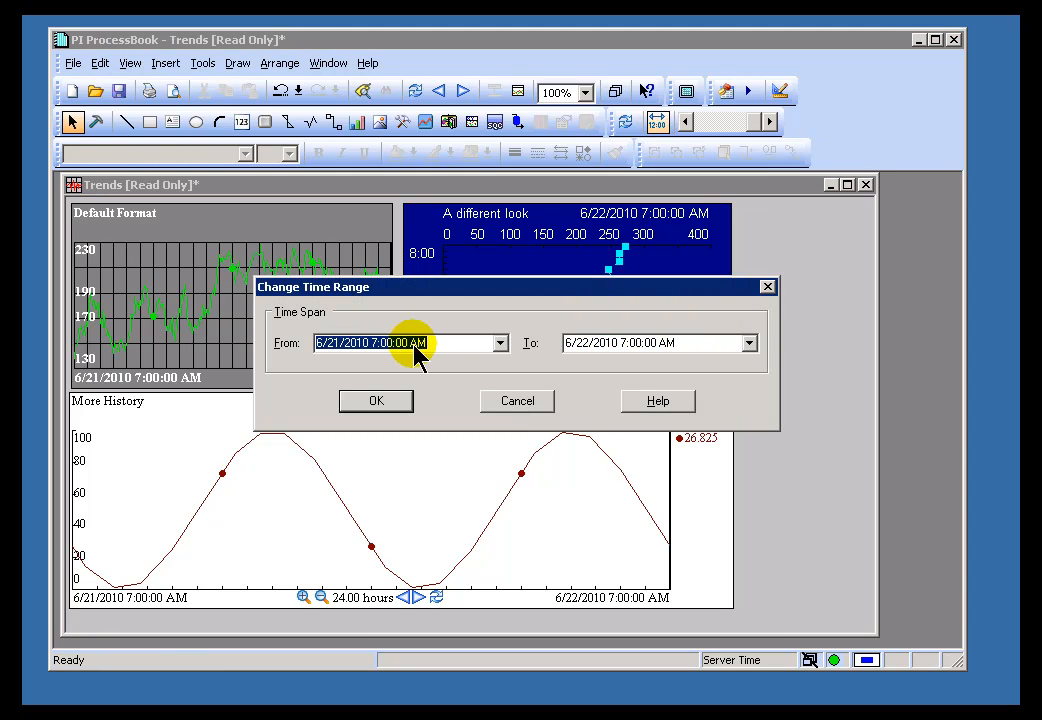
{"action": "left_click", "coordinate": [410, 342]}
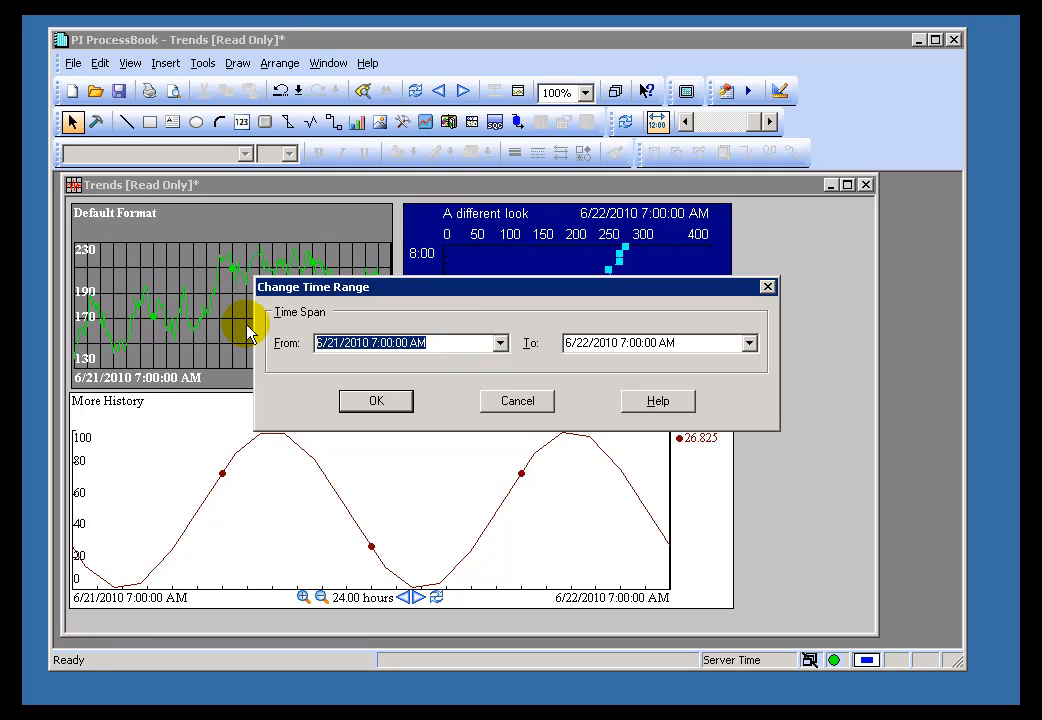
{"action": "type", "text": "*"}
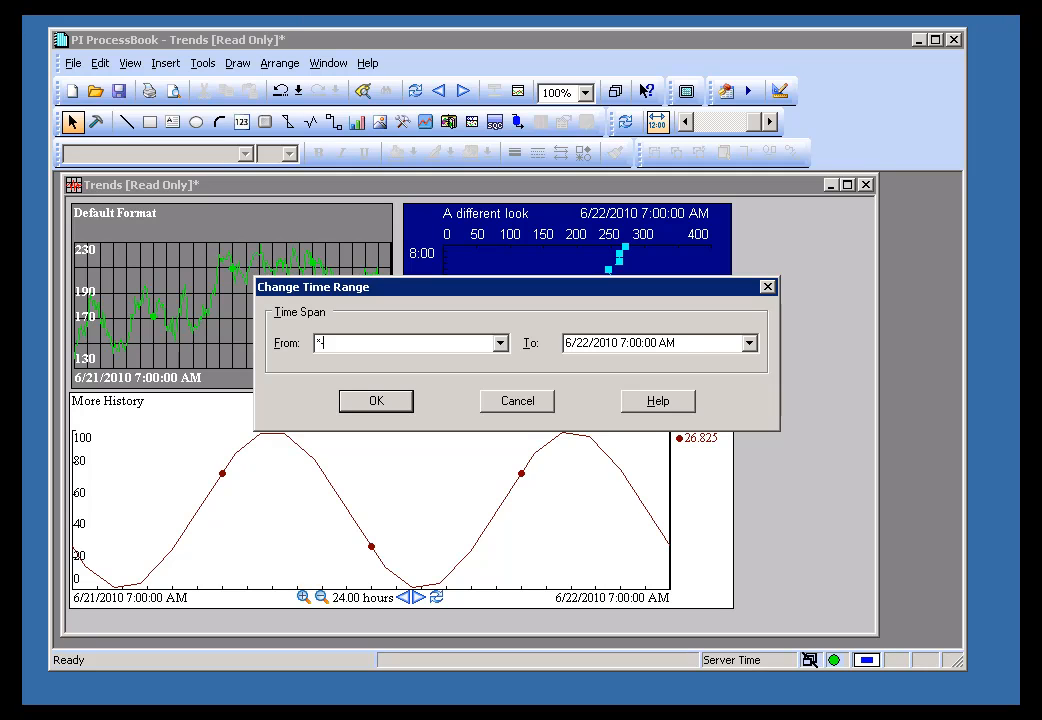
{"action": "type", "text": "-3w"}
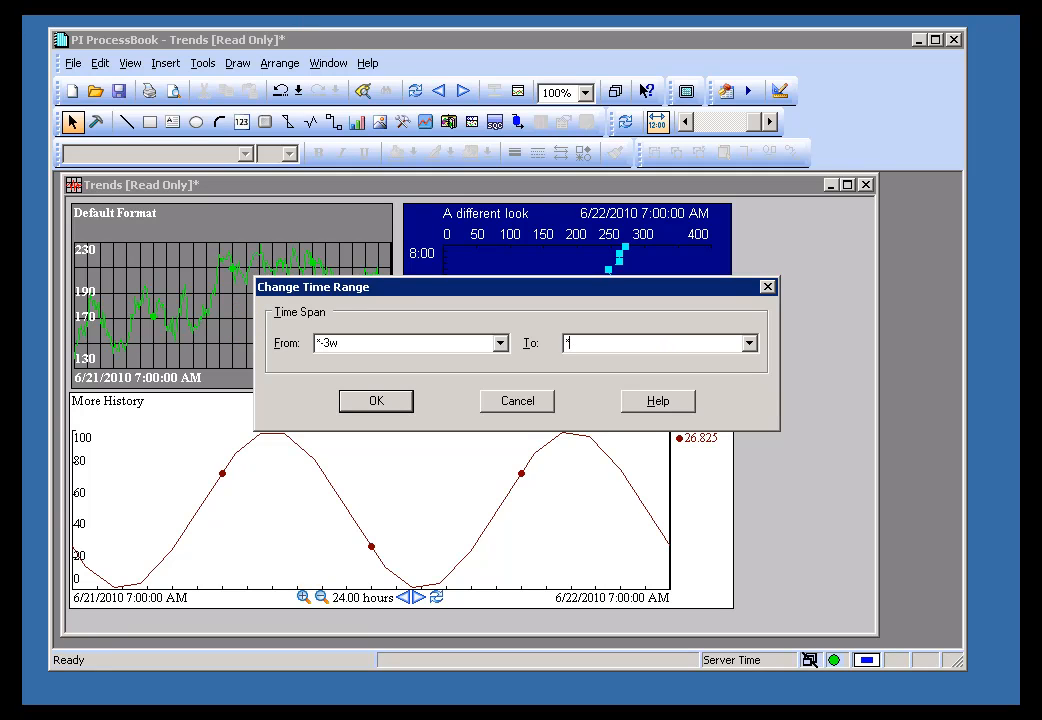
{"action": "left_click", "coordinate": [376, 400]}
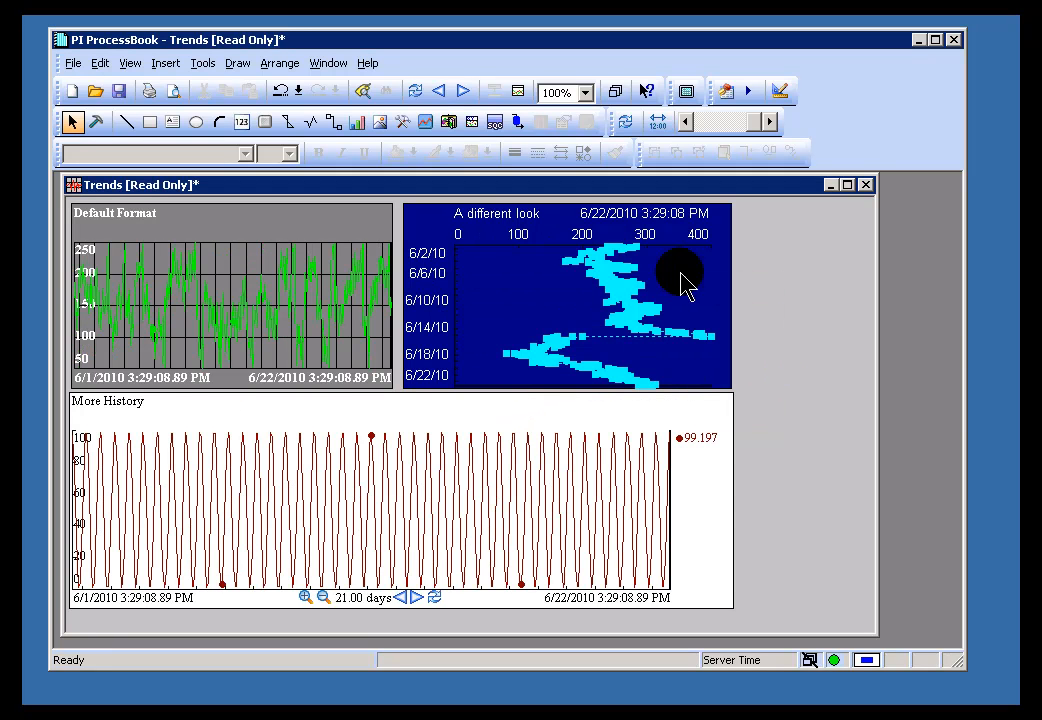
{"action": "left_click", "coordinate": [660, 122]}
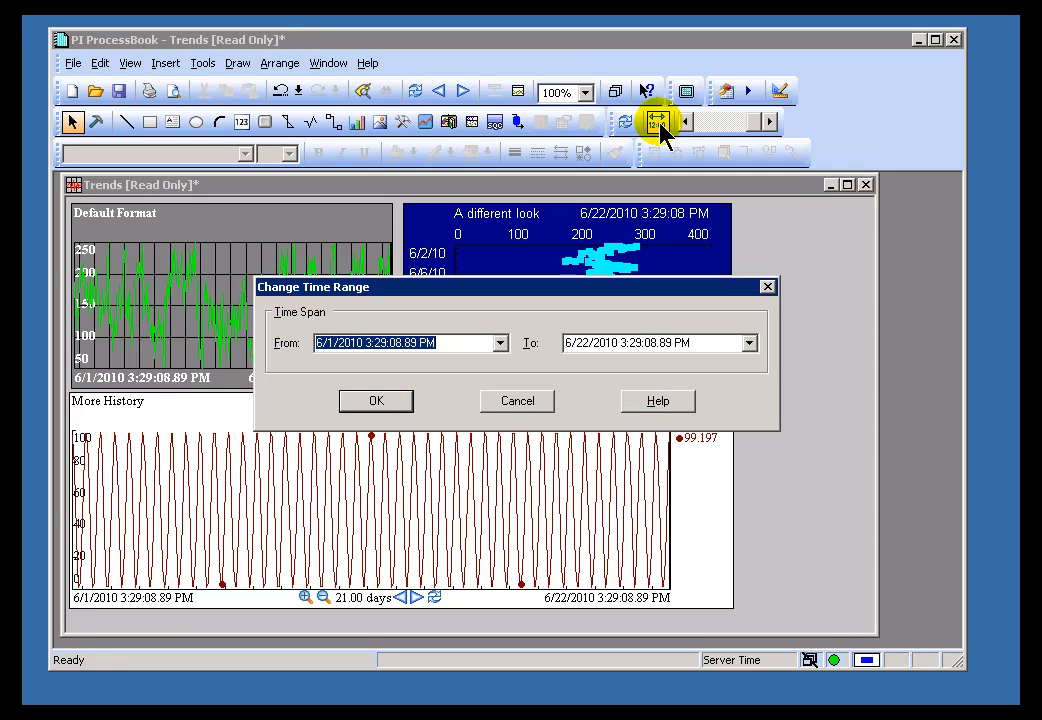
Set the time range From *-1mo To * so trends cover the last month
{"action": "type", "text": "*-1mo"}
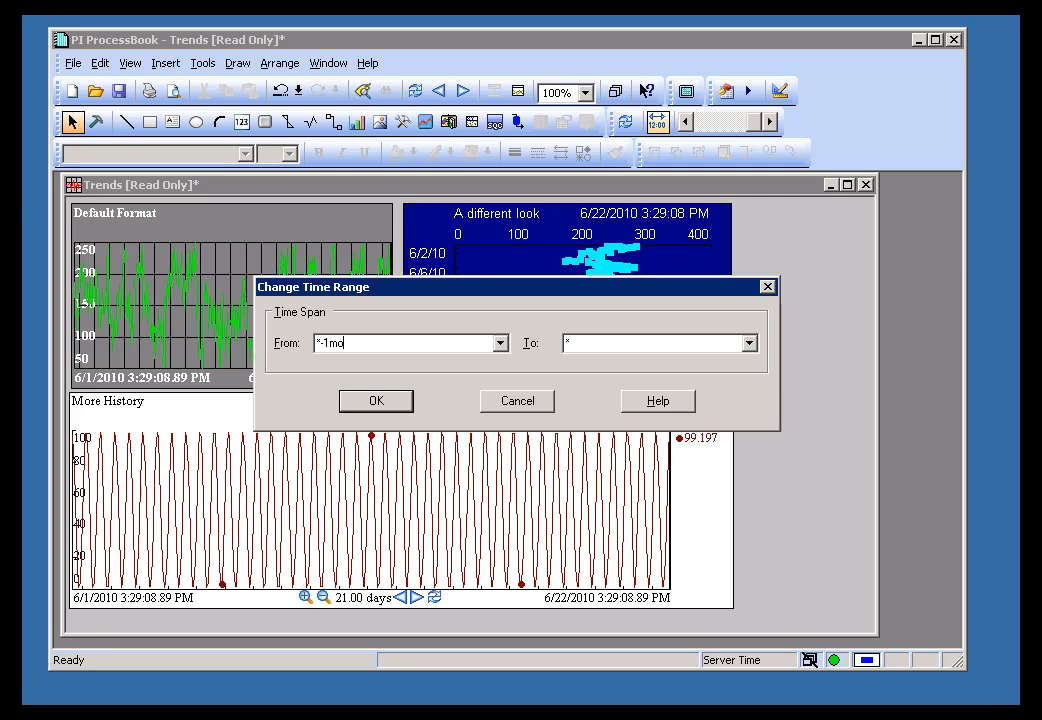
{"action": "left_click", "coordinate": [376, 400]}
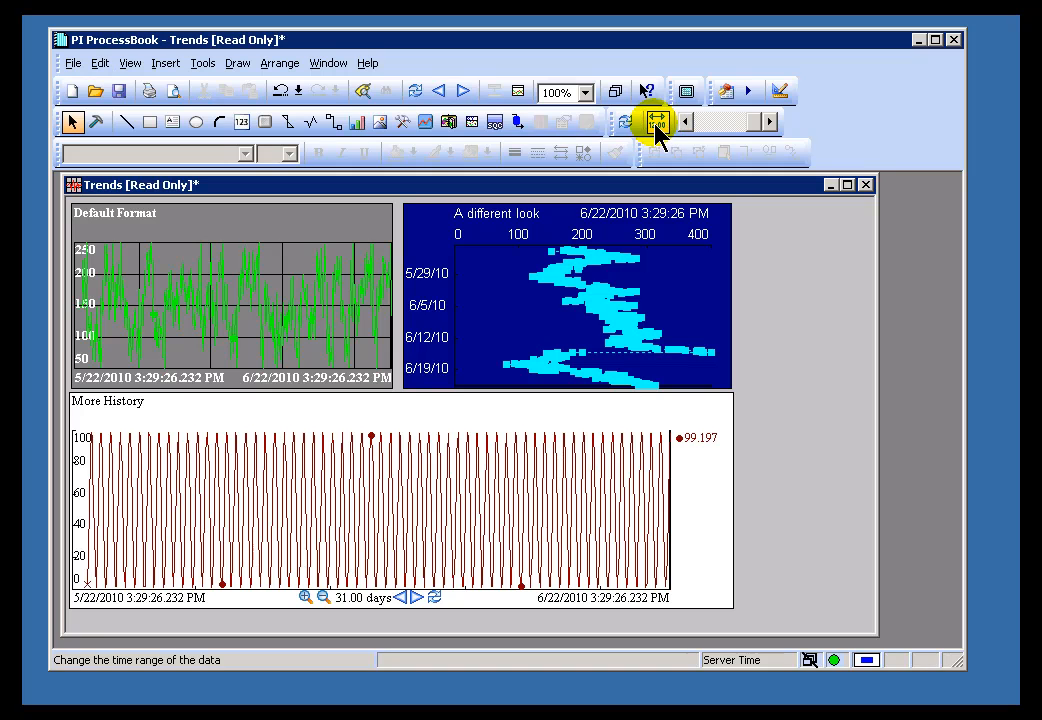
{"action": "left_click", "coordinate": [656, 120]}
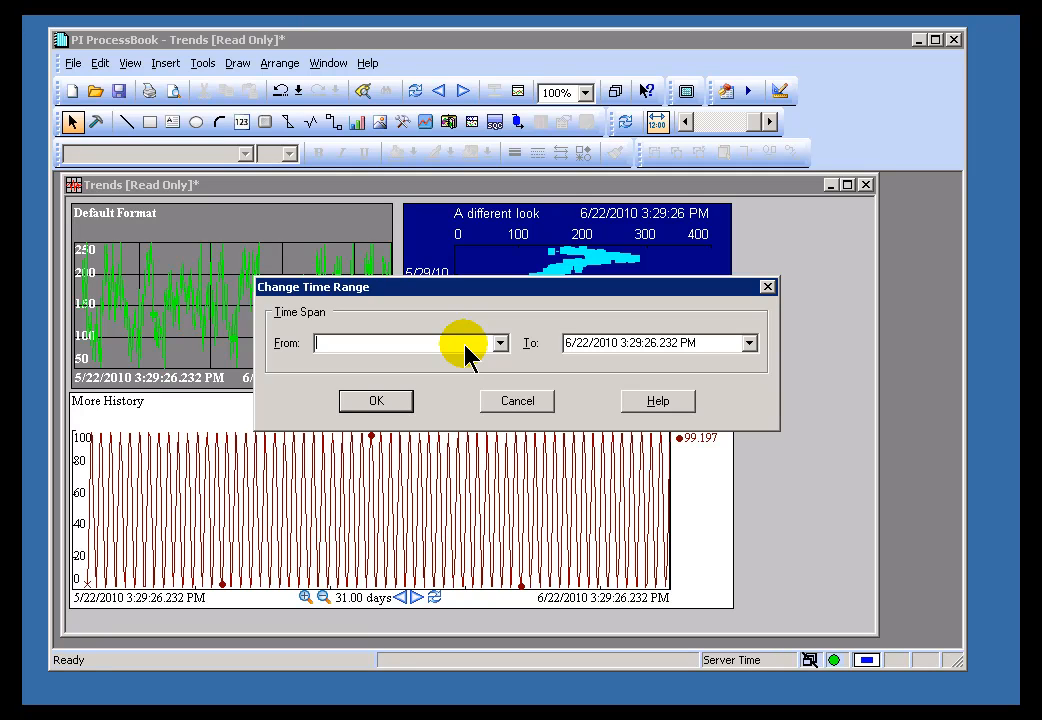
Set the time range From *-8h To * so trends show the last 8 hours
{"action": "type", "text": "*"}
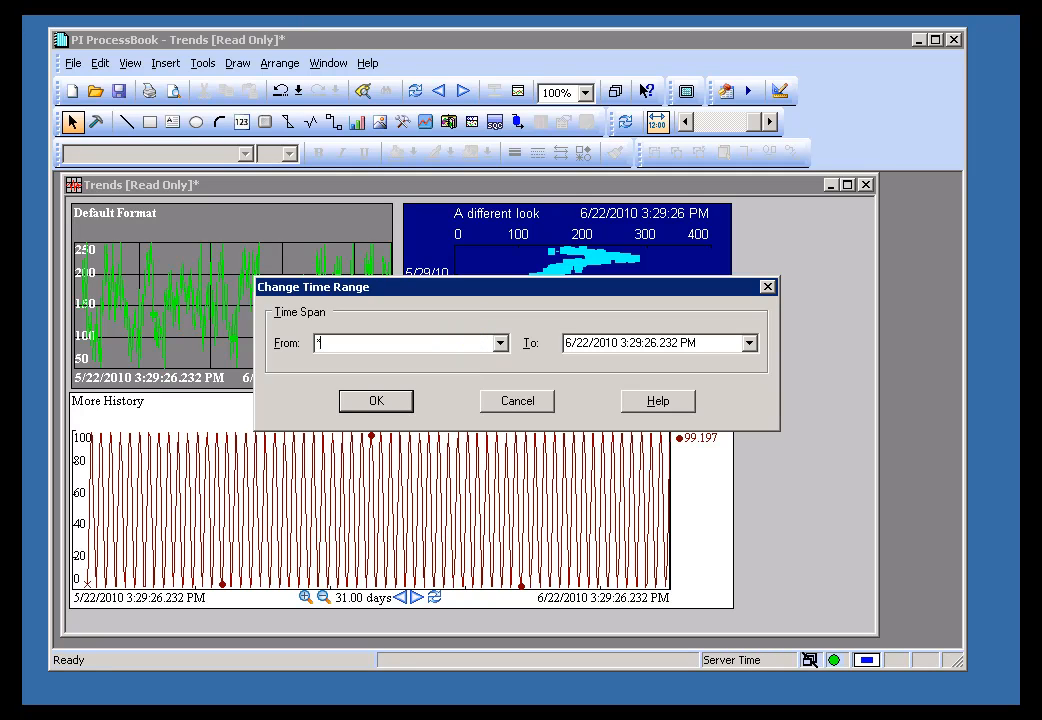
{"action": "type", "text": "-8"}
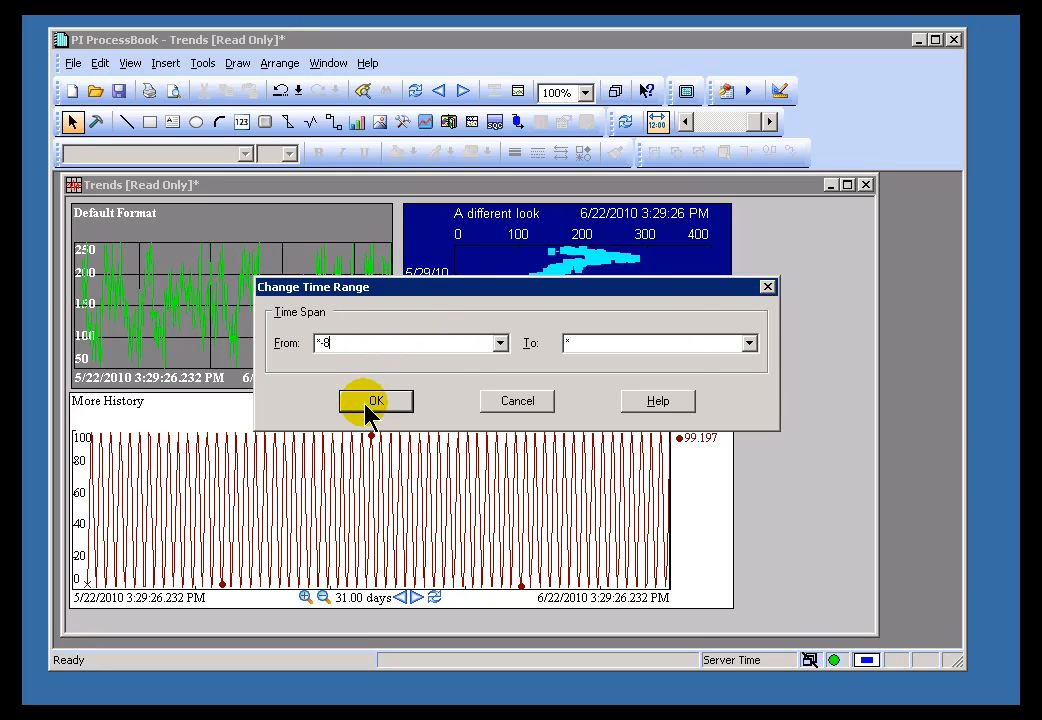
{"action": "mouse_move", "coordinate": [390, 344]}
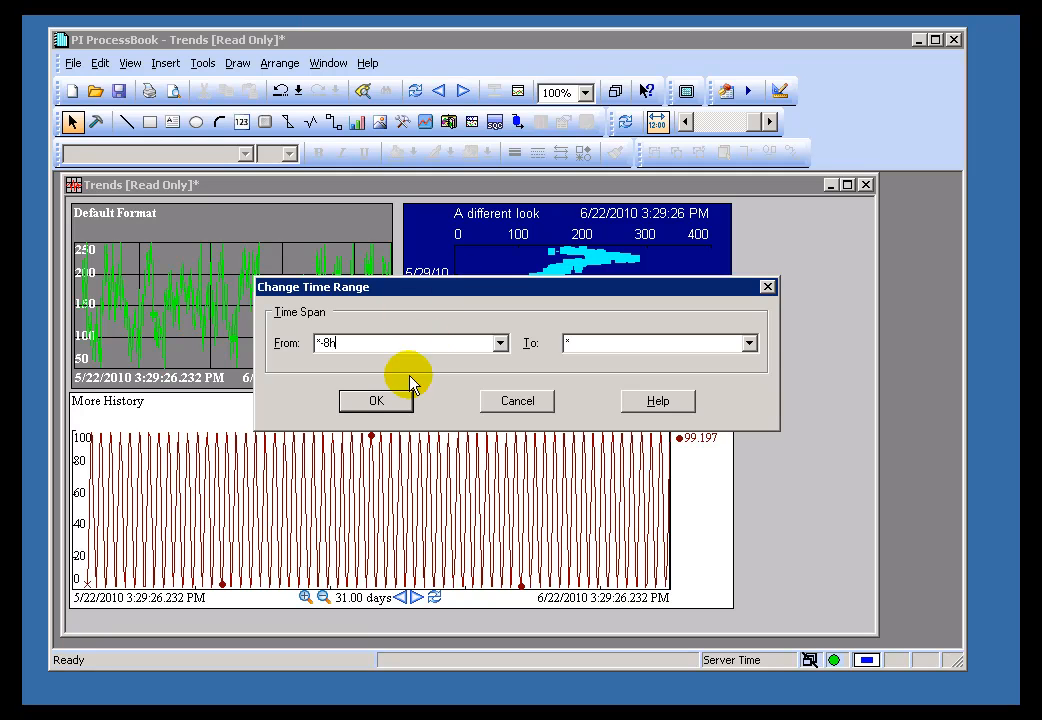
{"action": "left_click", "coordinate": [376, 400]}
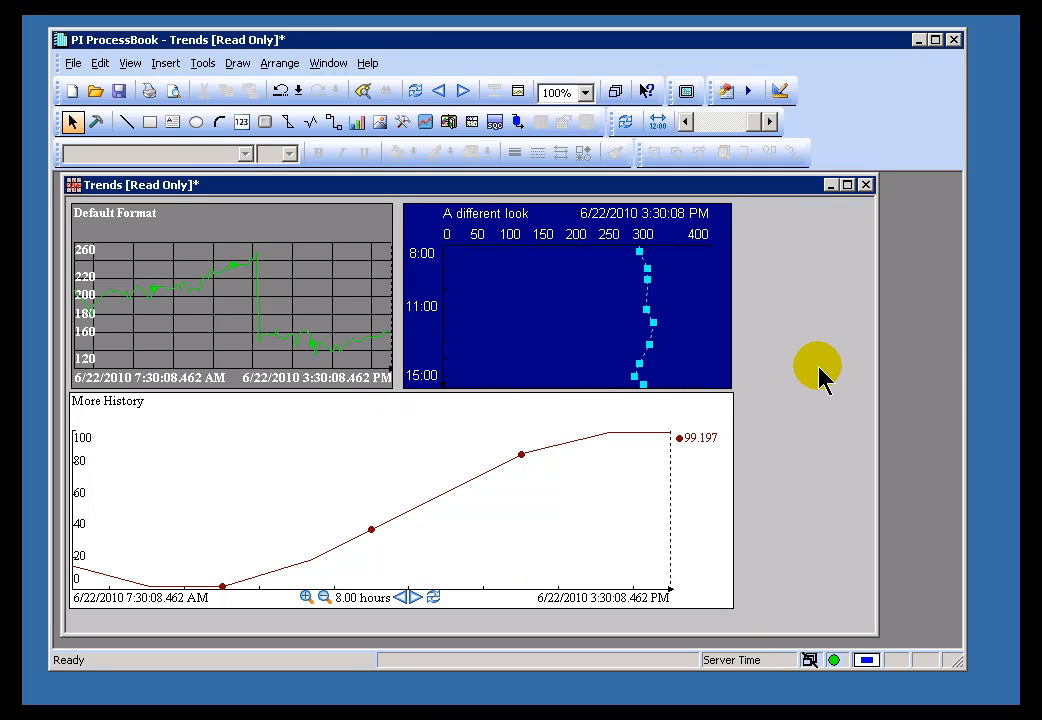
{"action": "mouse_move", "coordinate": [764, 356]}
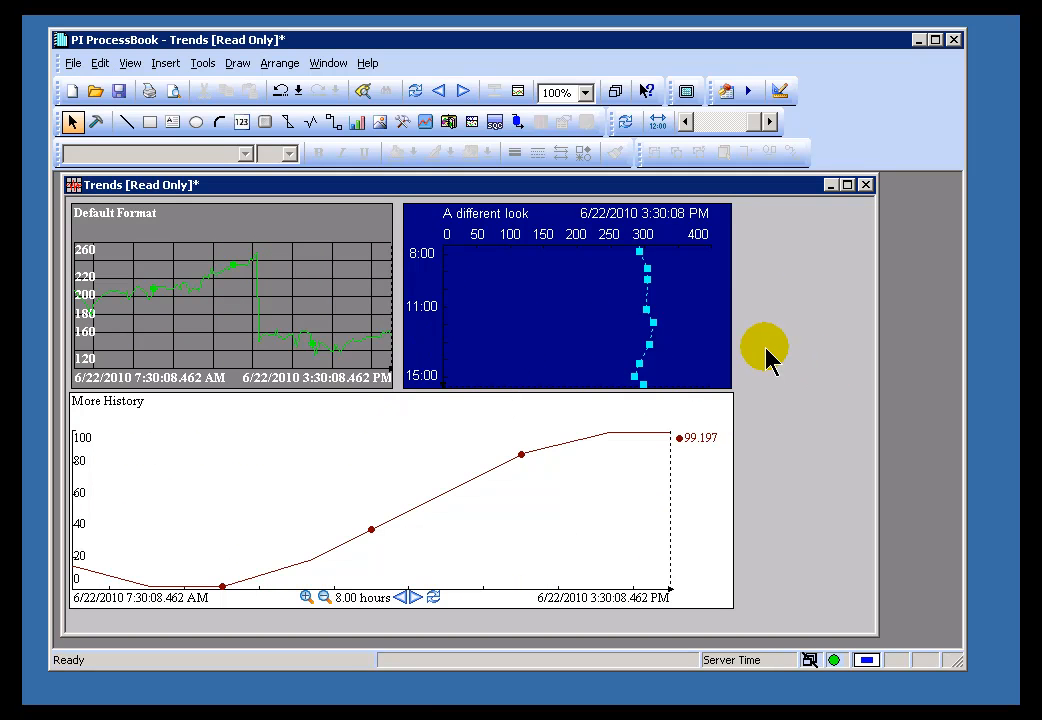